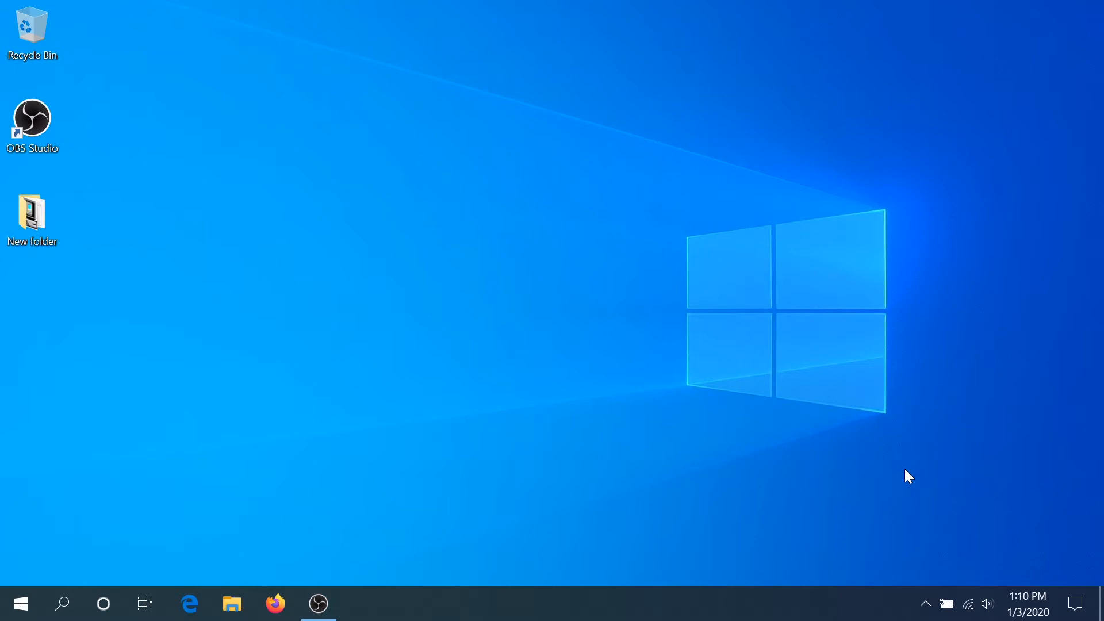
pyautogui.moveTo(5, 360)
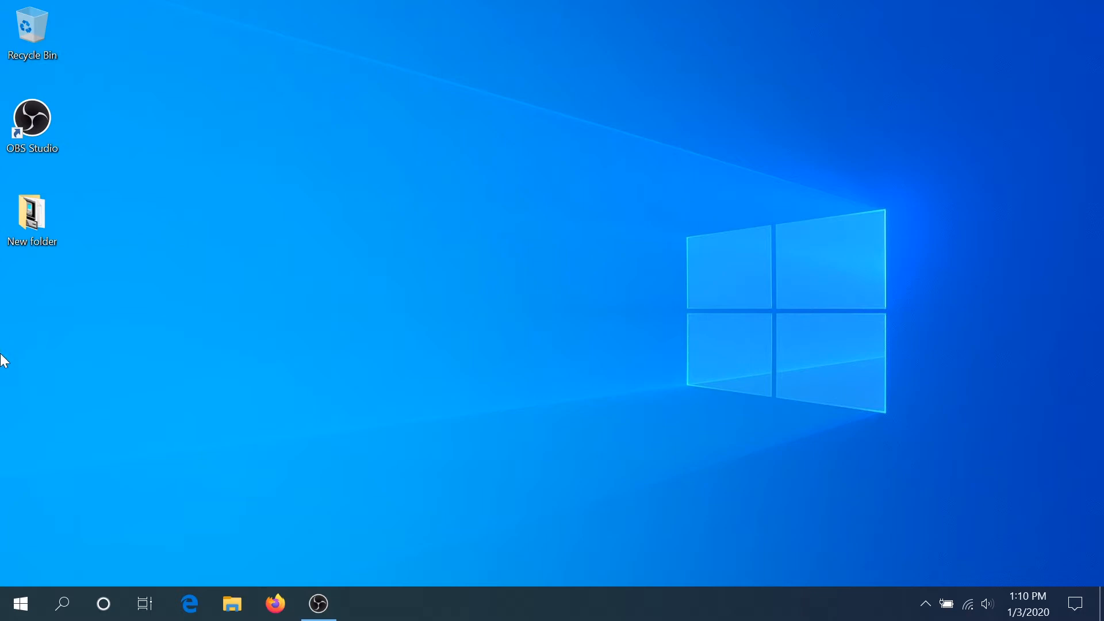
# Step: Search the Start menu for 'co' to find Control Panel
pyautogui.click(20, 603)
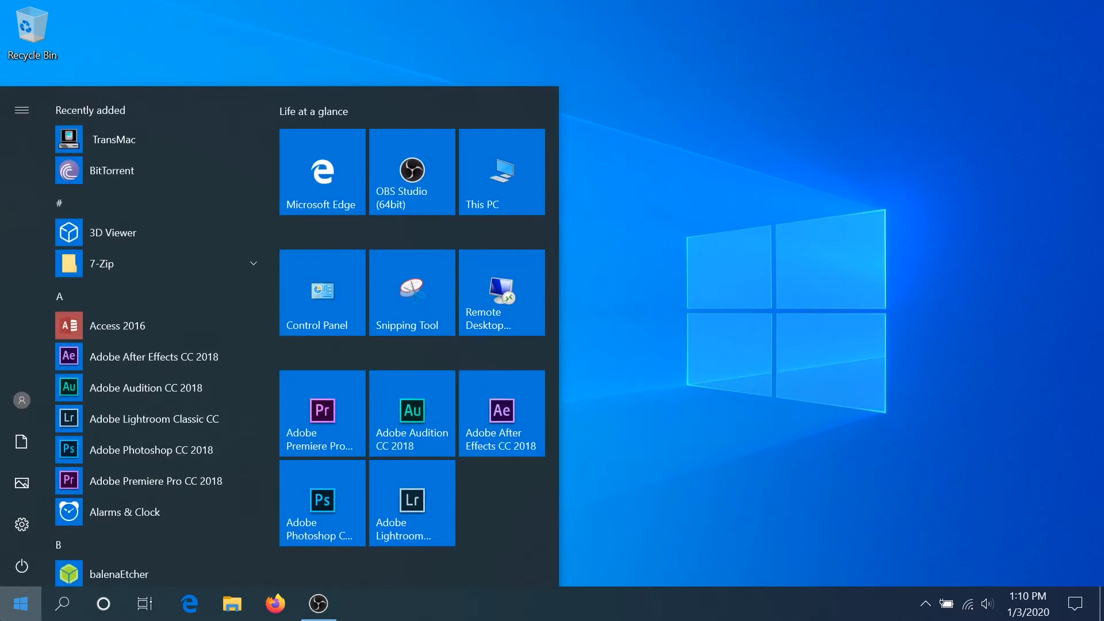
pyautogui.write('co')
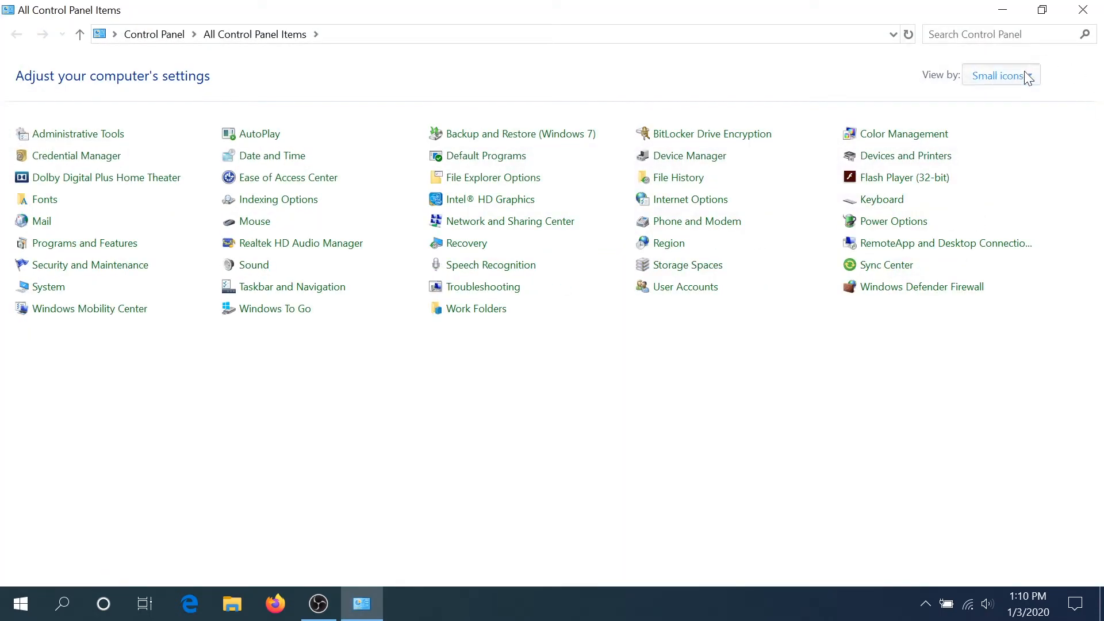
# Step: Show Control Panel as large icons, then launch Create a recovery drive from Recovery
pyautogui.click(997, 75)
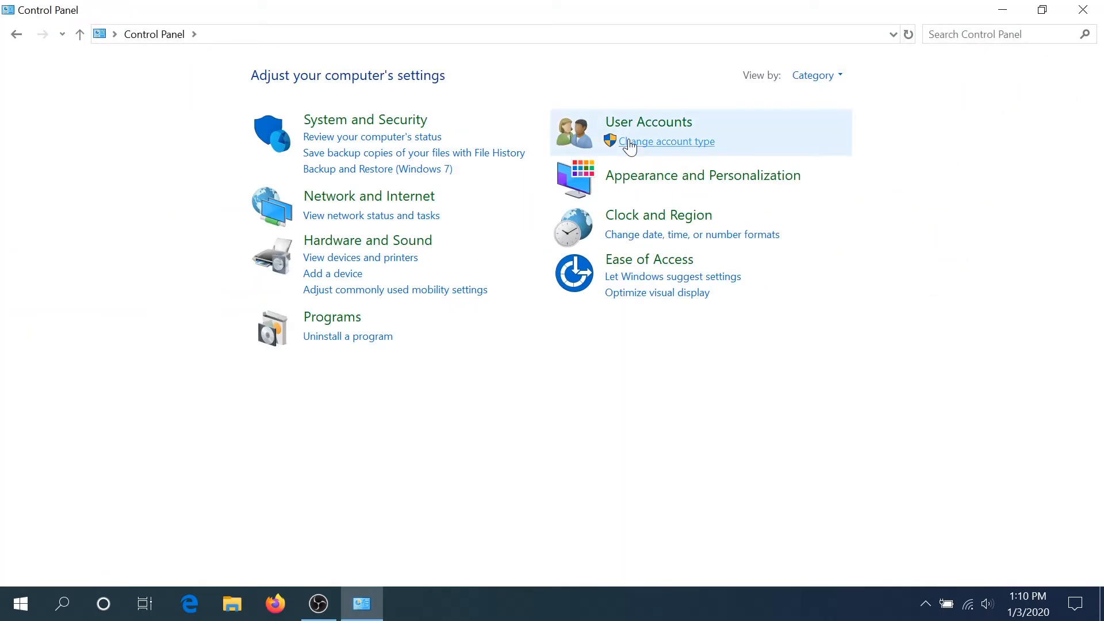
pyautogui.moveTo(768, 91)
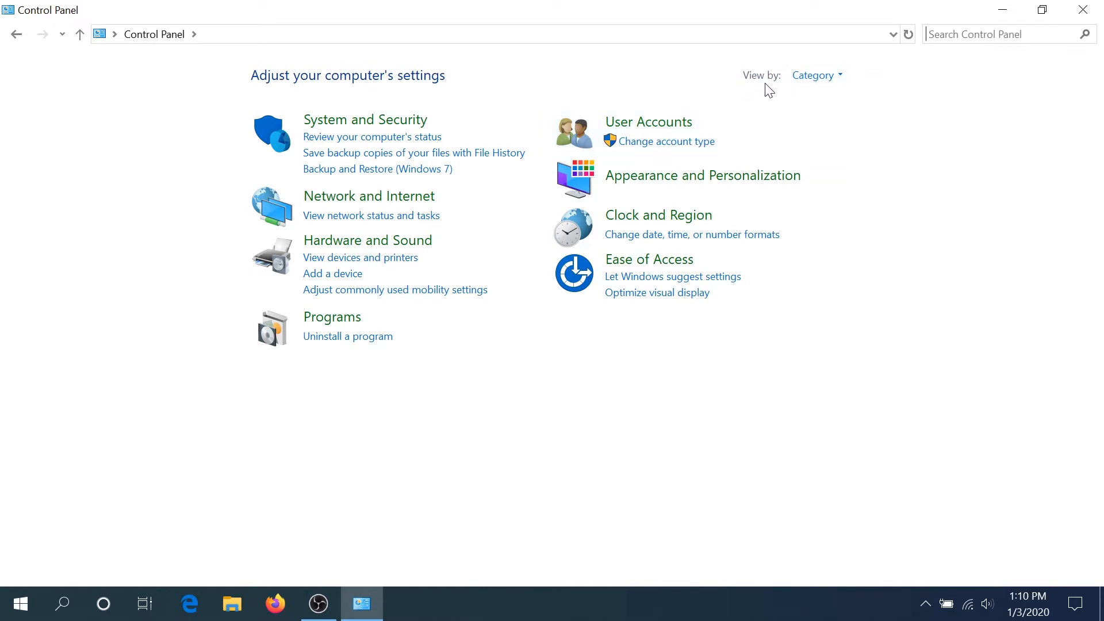
pyautogui.click(816, 75)
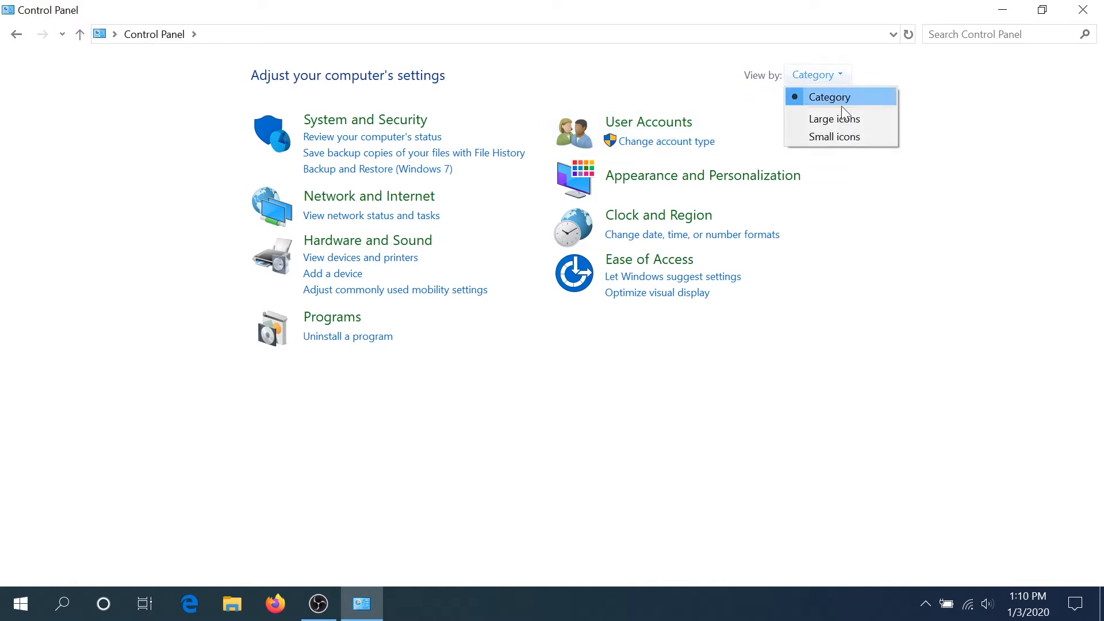
pyautogui.click(833, 119)
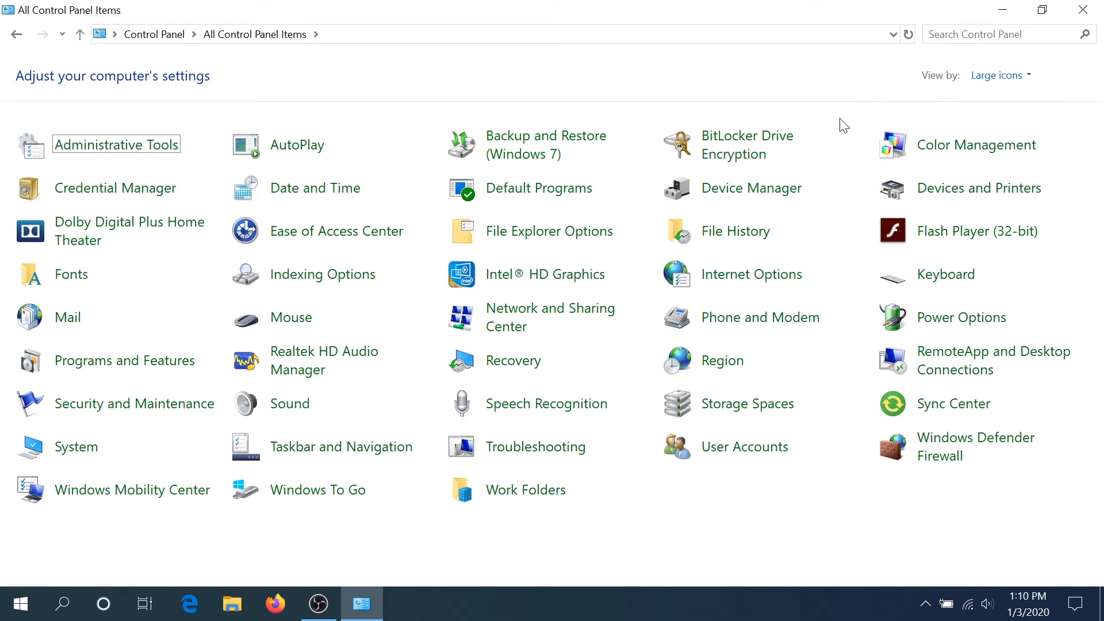
pyautogui.moveTo(512, 361)
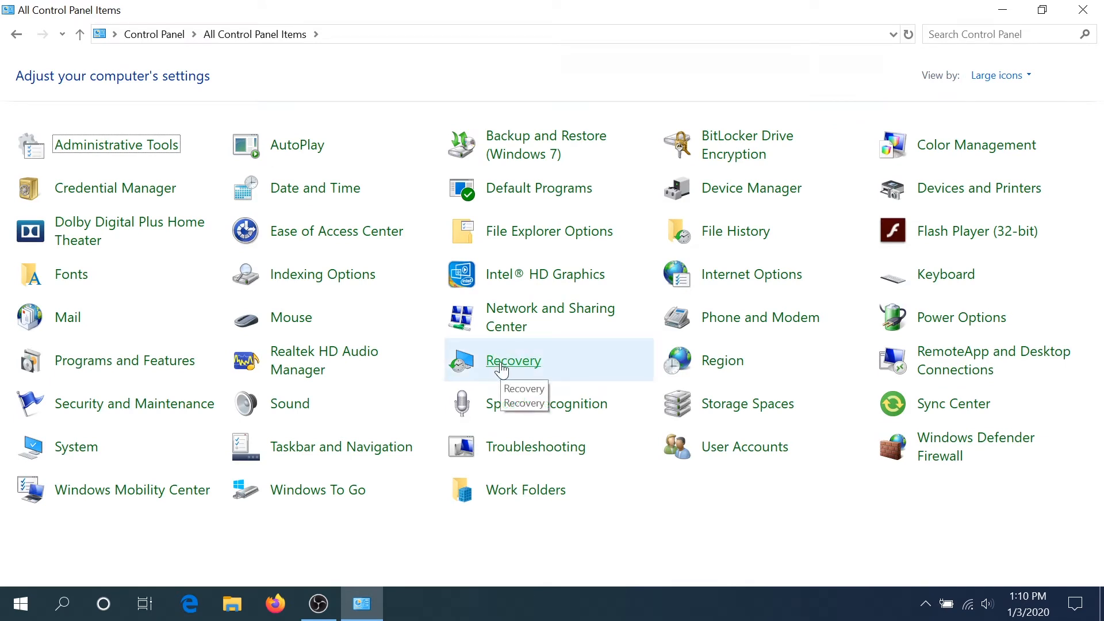
pyautogui.click(513, 360)
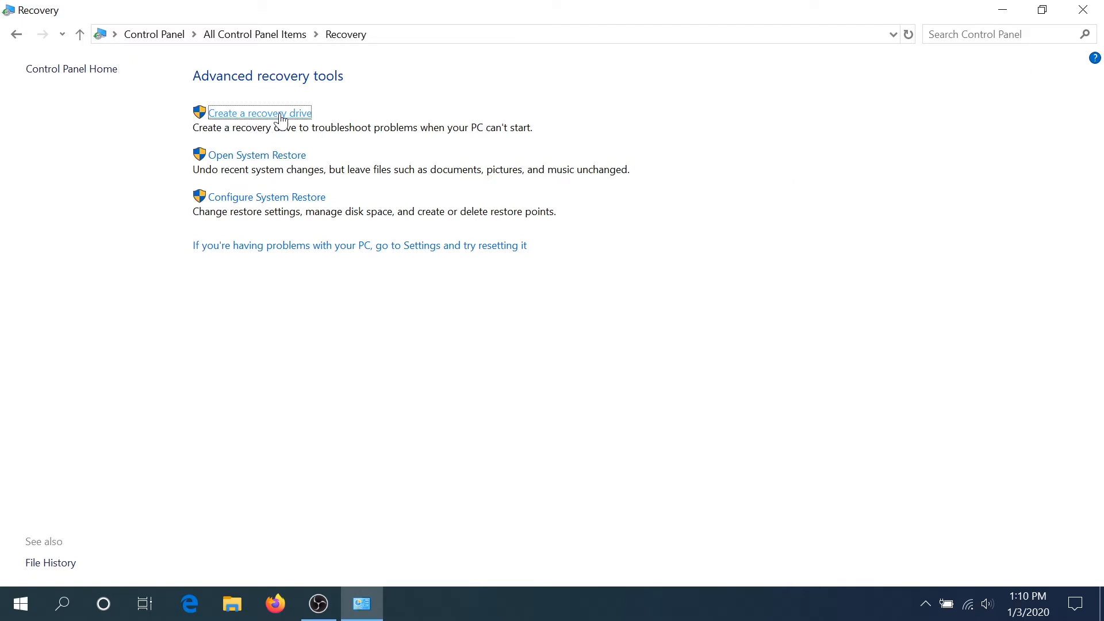
pyautogui.click(260, 113)
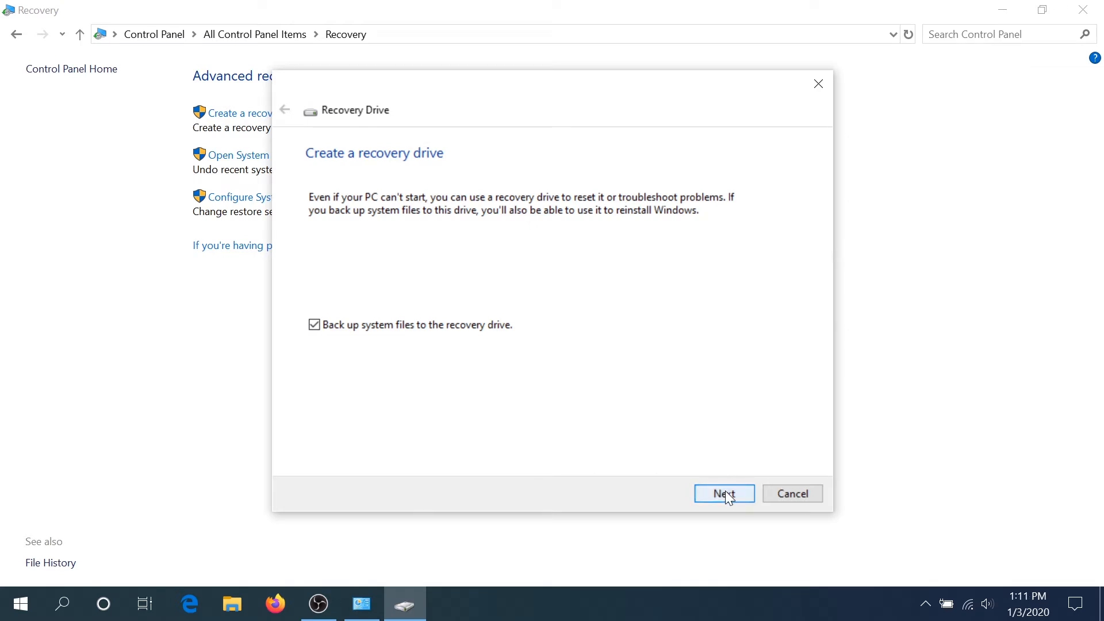
# Step: Build the recovery drive on D:\ (ESD-USB) with system files backed up, then finish
pyautogui.click(723, 492)
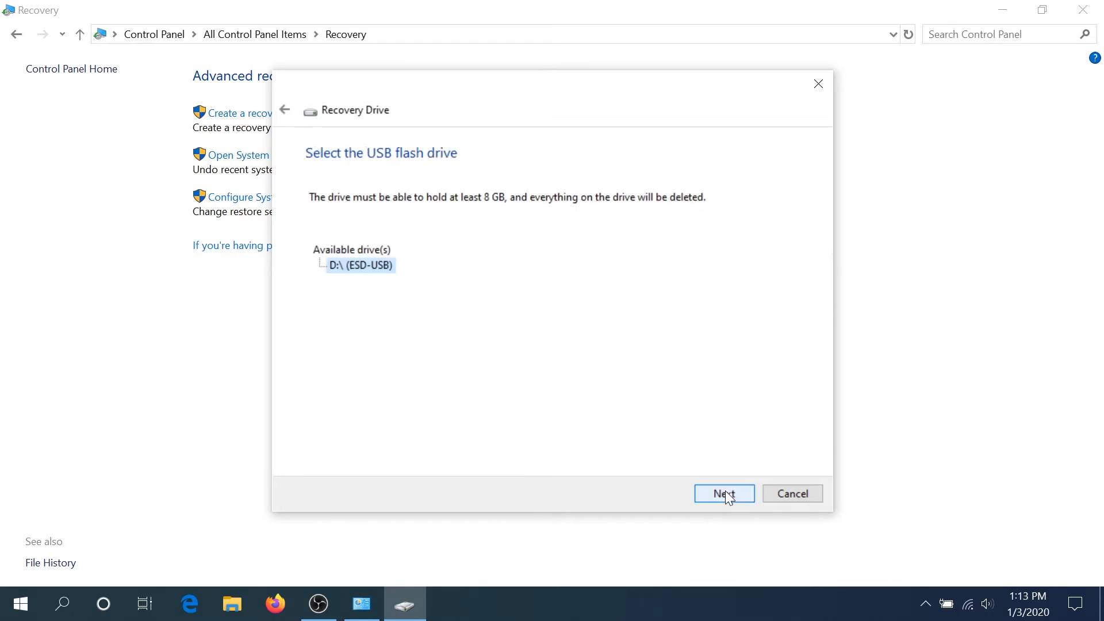
pyautogui.moveTo(339, 276)
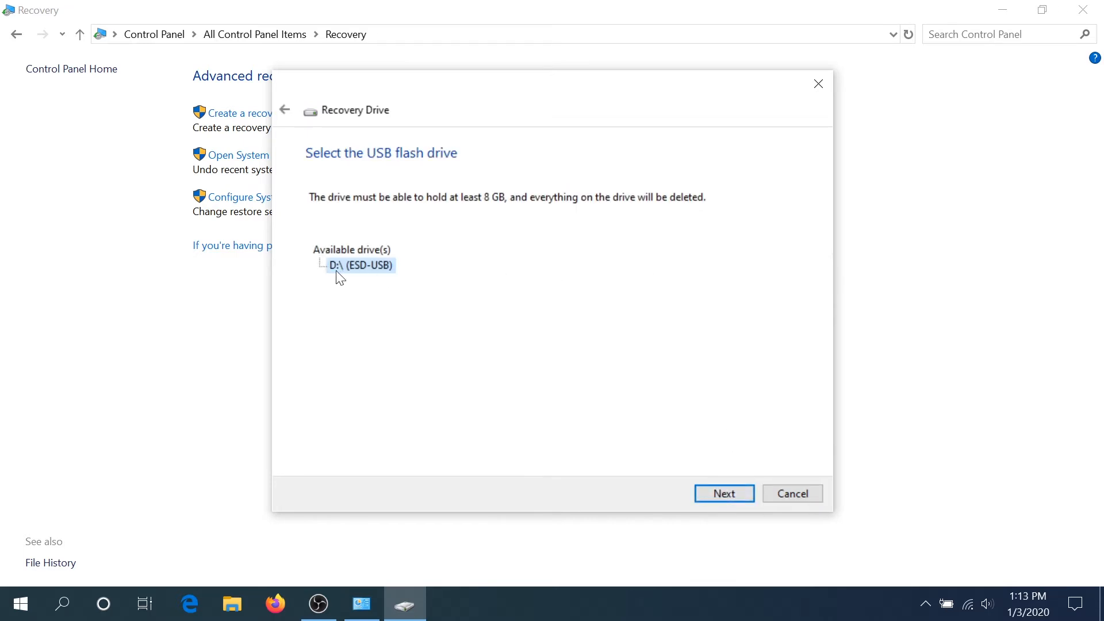
pyautogui.moveTo(906, 499)
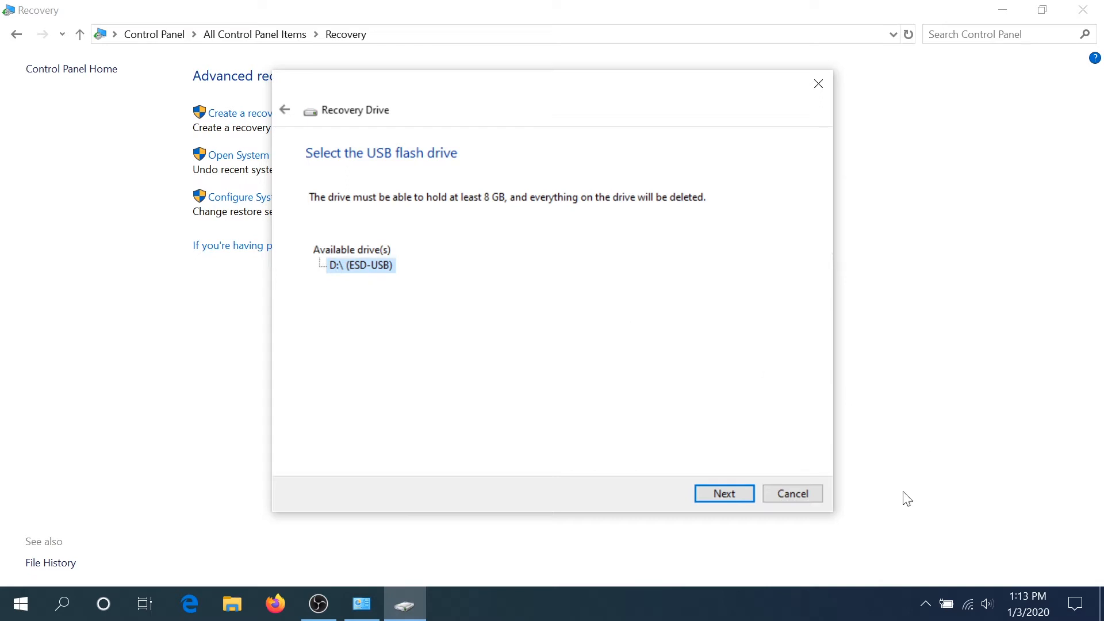
pyautogui.moveTo(724, 492)
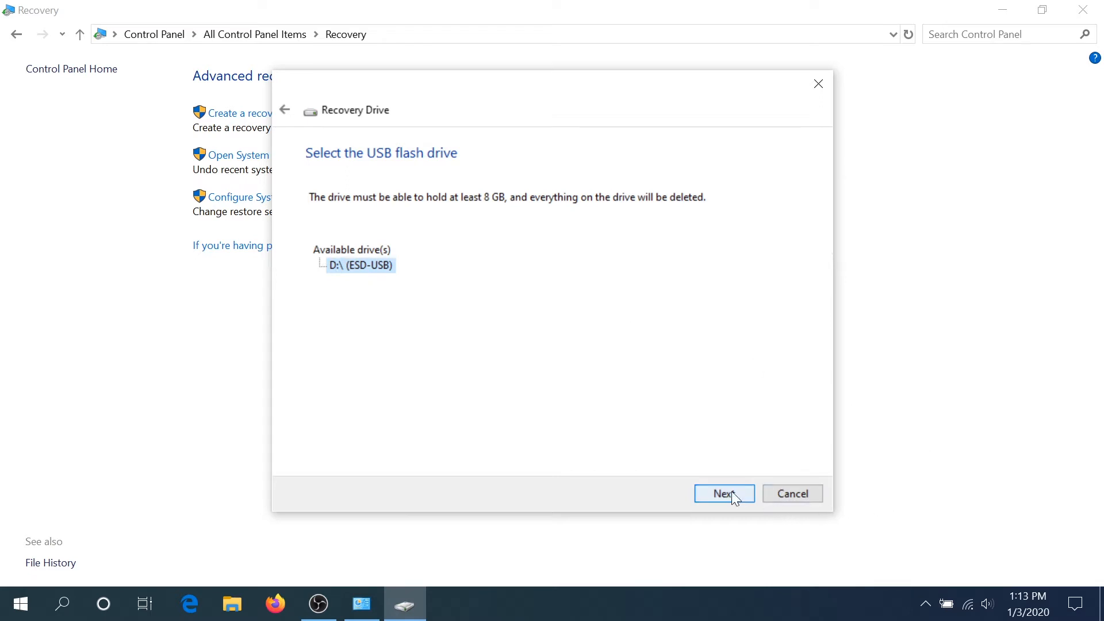
pyautogui.click(724, 493)
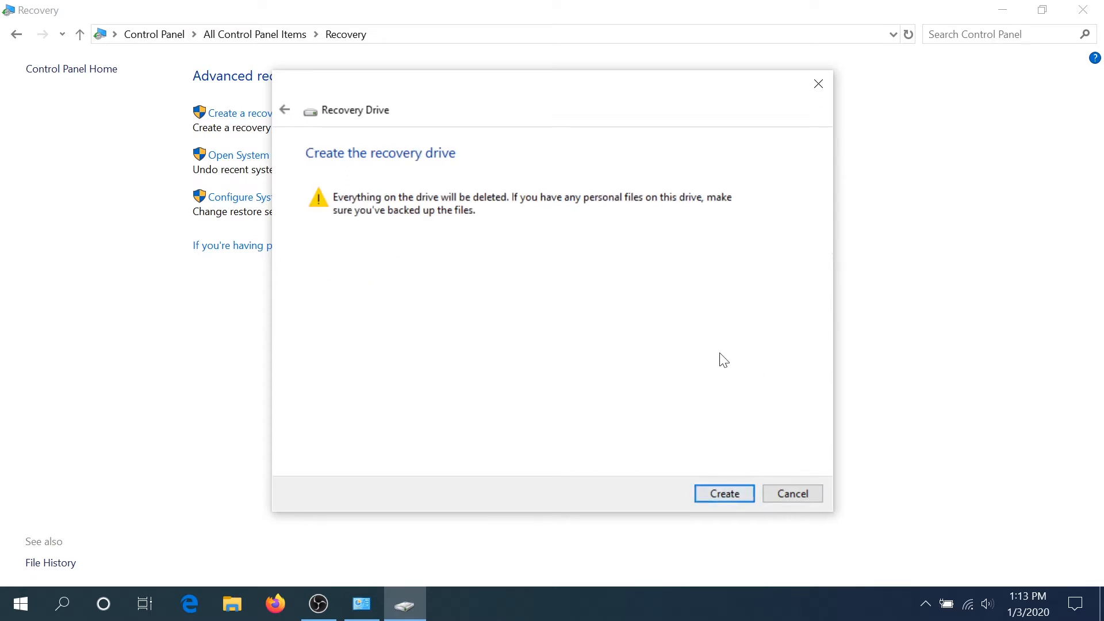
pyautogui.moveTo(583, 223)
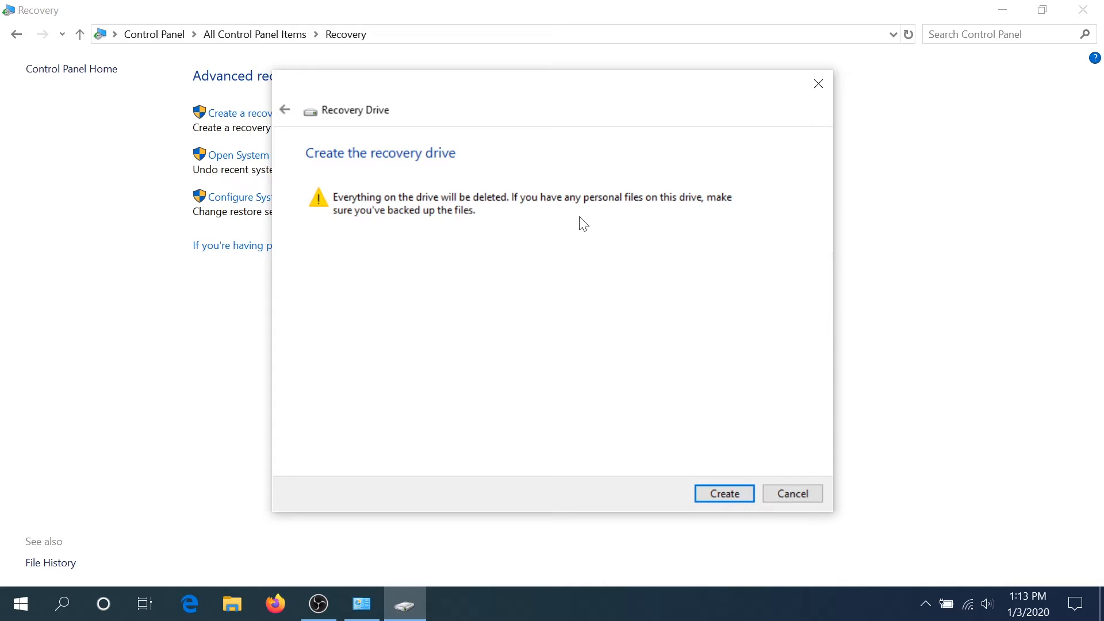
pyautogui.moveTo(702, 278)
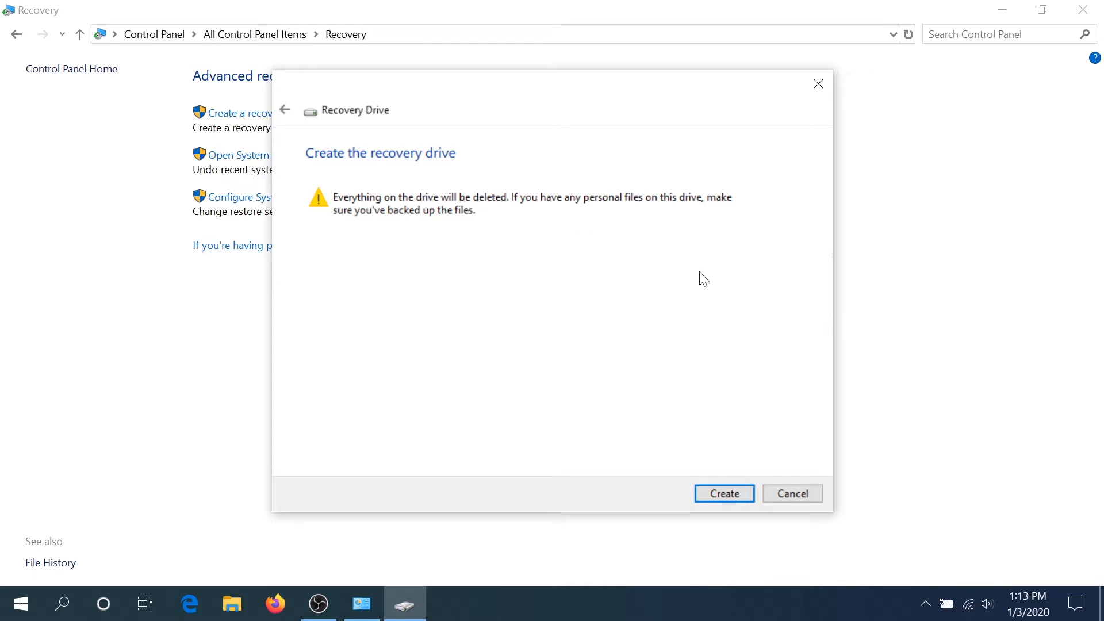
pyautogui.moveTo(707, 275)
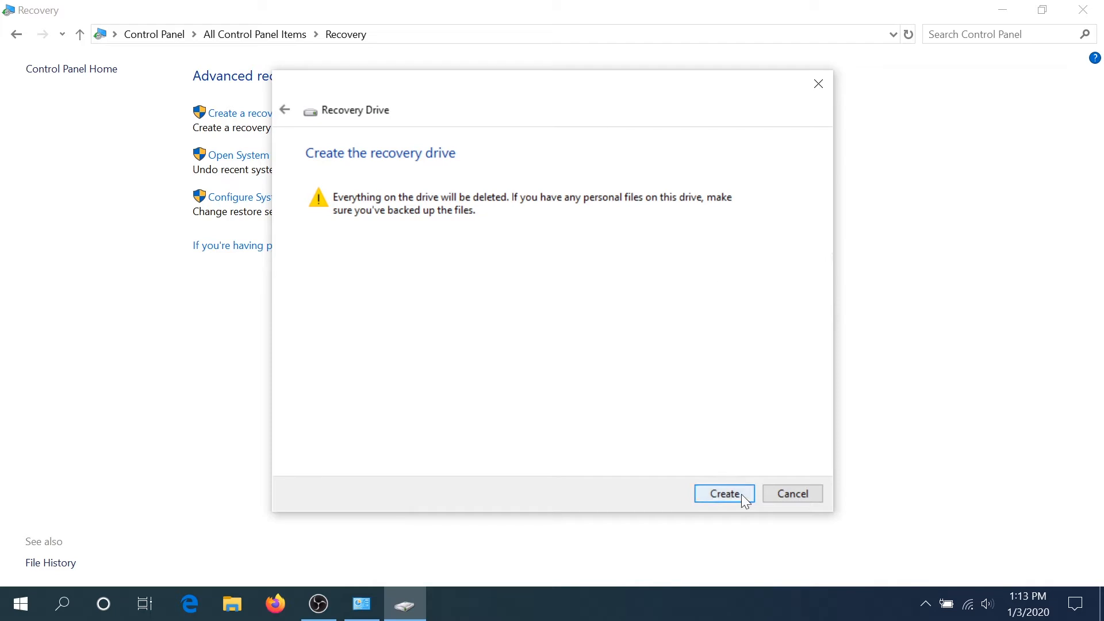
pyautogui.click(724, 492)
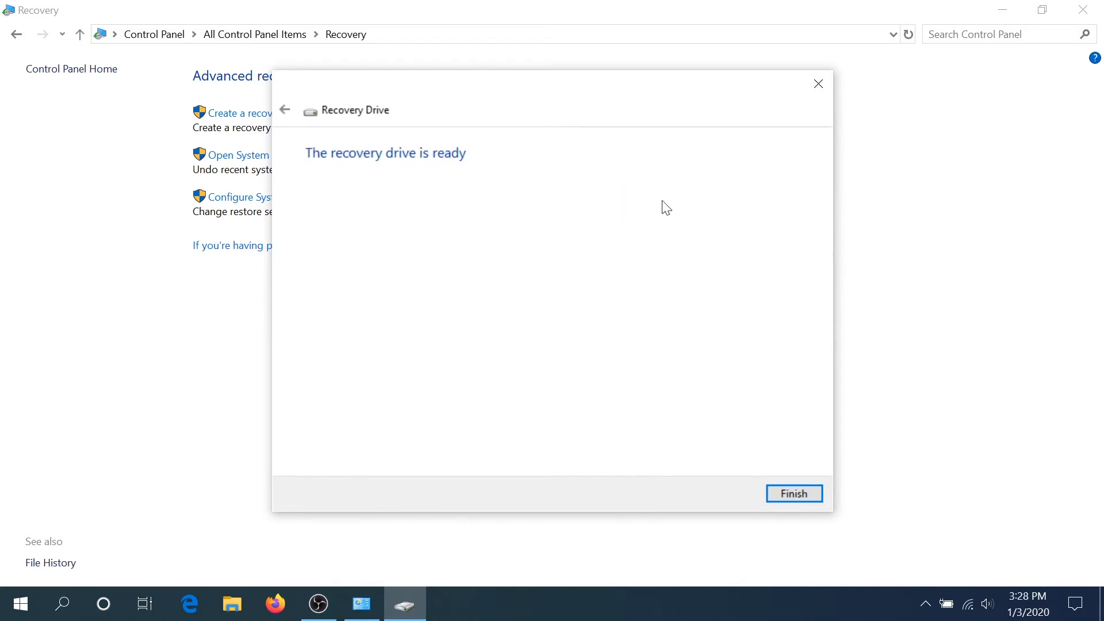
pyautogui.click(792, 493)
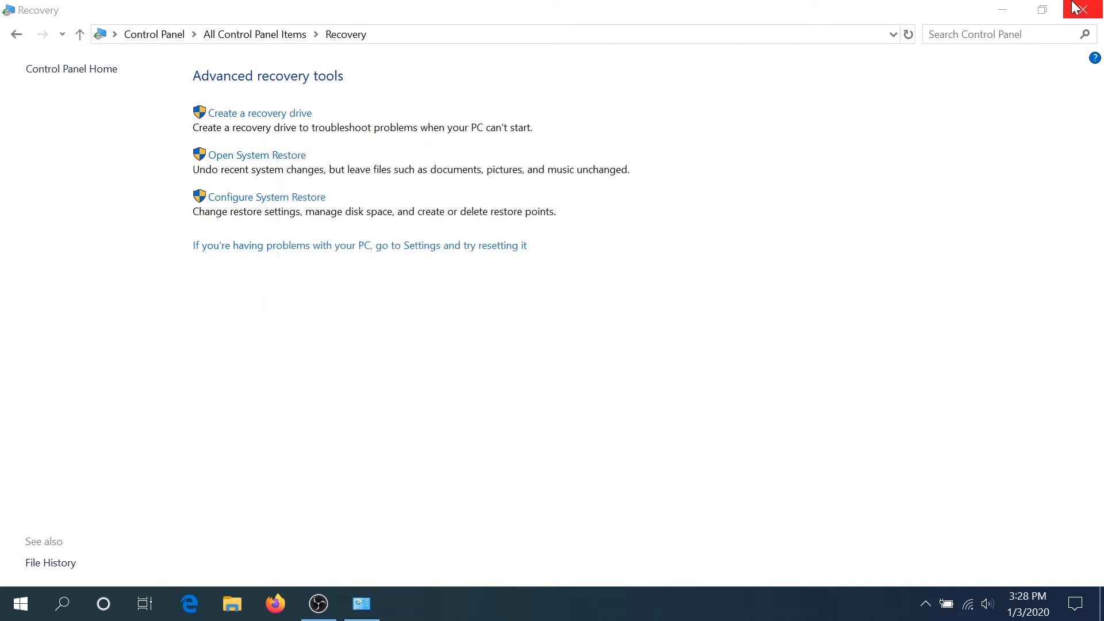
# Step: Close the Control Panel Recovery window to reveal the desktop
pyautogui.click(1086, 9)
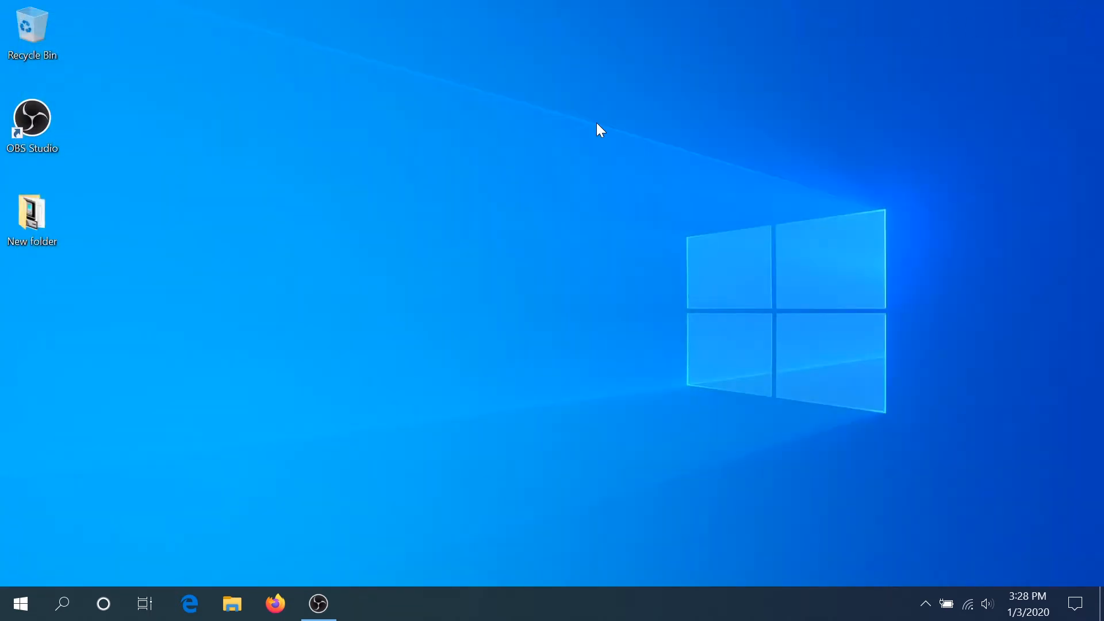
pyautogui.moveTo(566, 159)
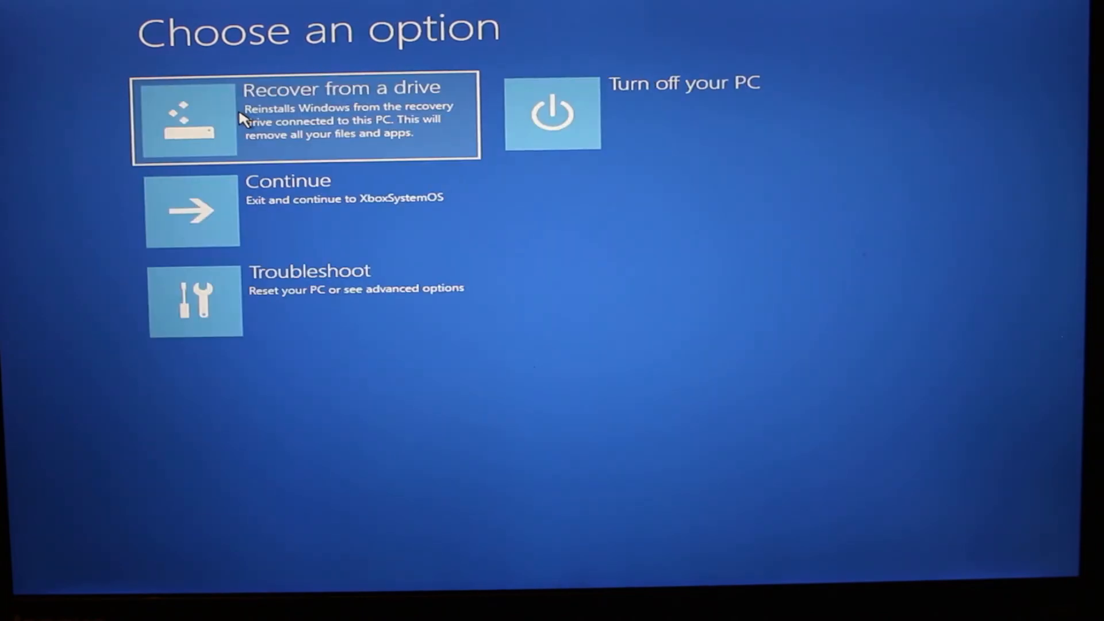
pyautogui.moveTo(426, 107)
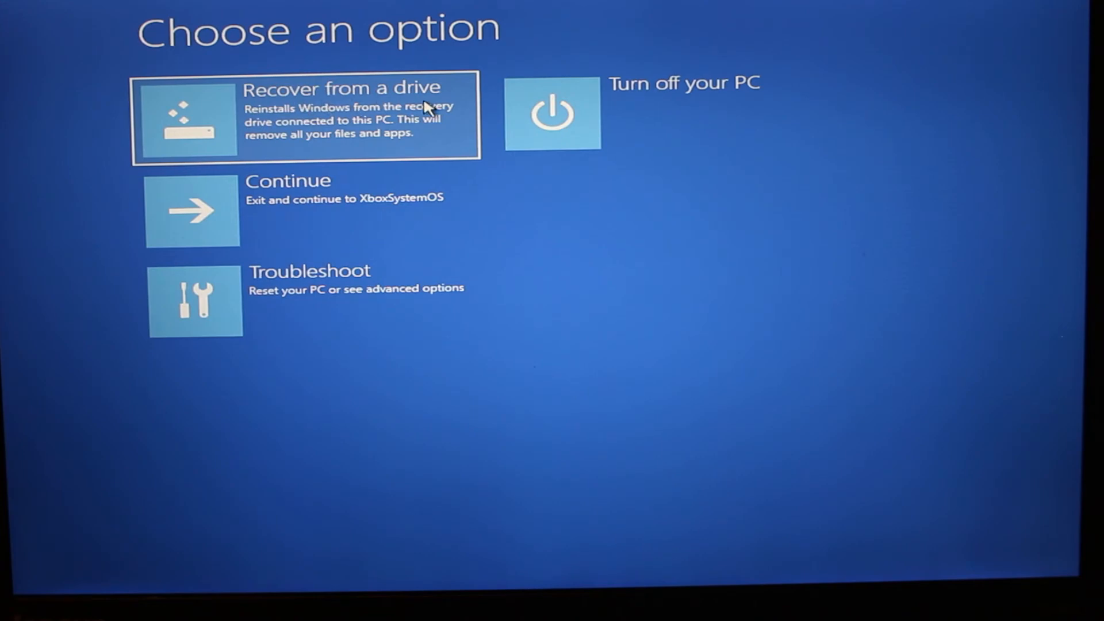
pyautogui.moveTo(373, 116)
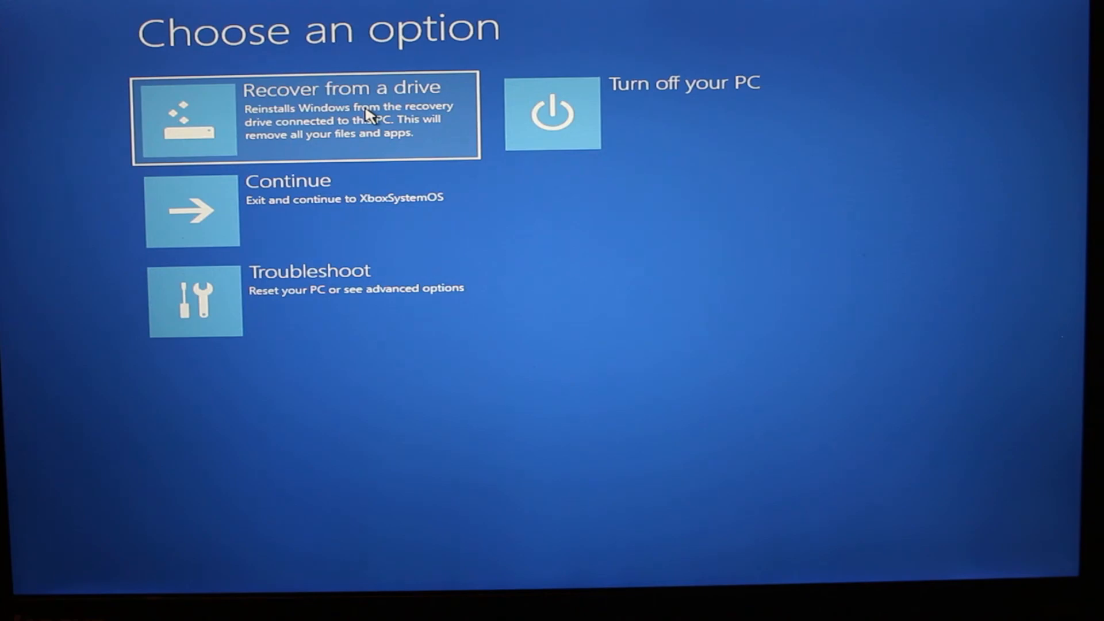
pyautogui.moveTo(458, 311)
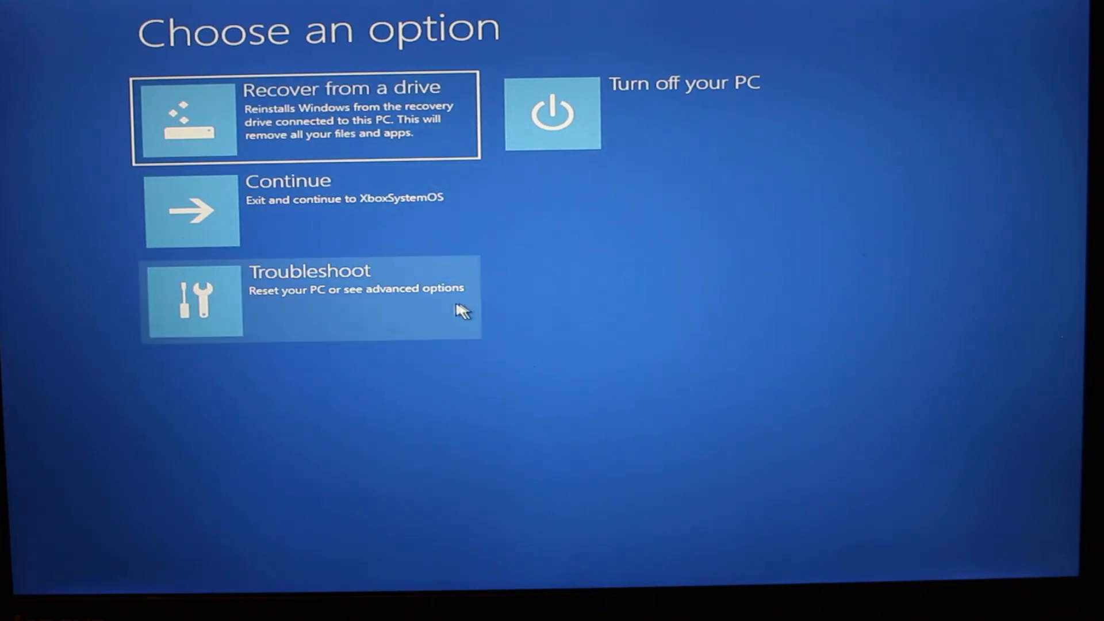
pyautogui.moveTo(367, 316)
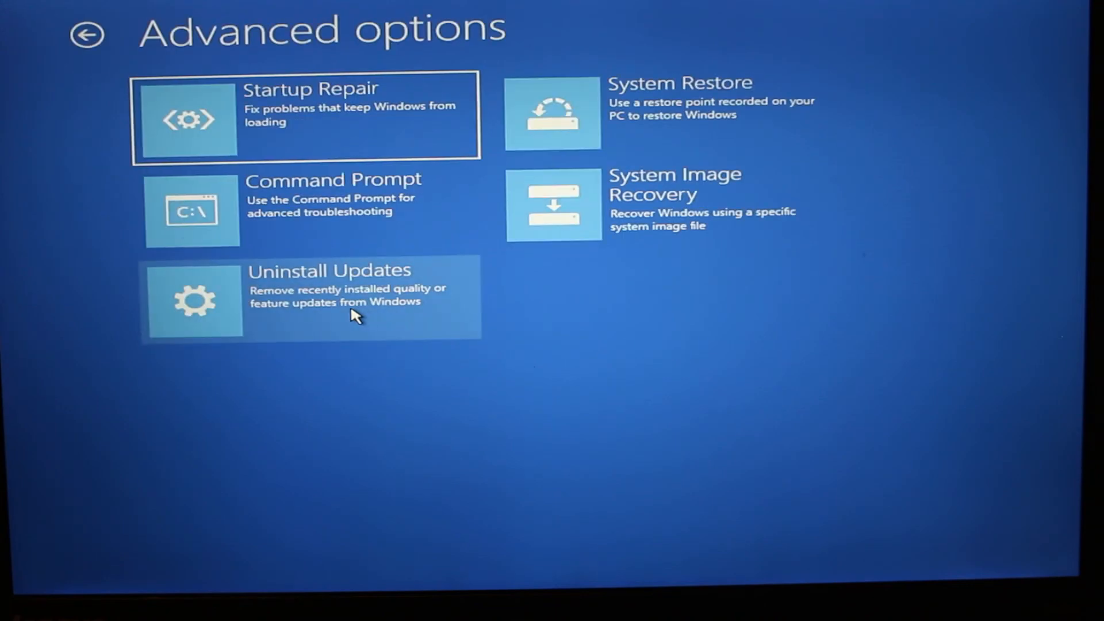
pyautogui.moveTo(267, 172)
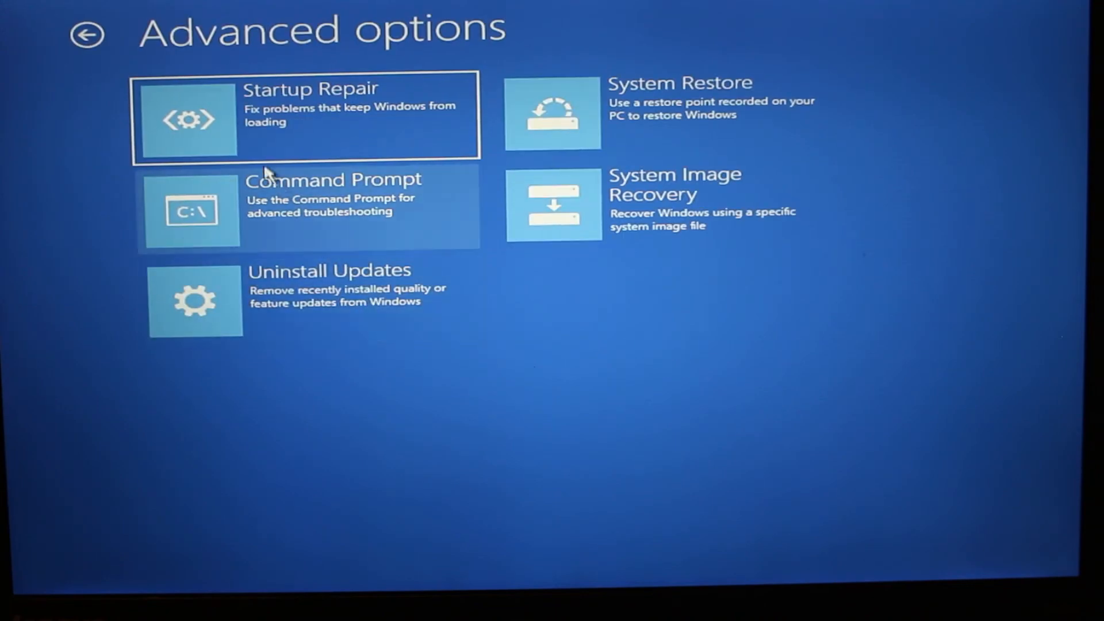
pyautogui.moveTo(323, 139)
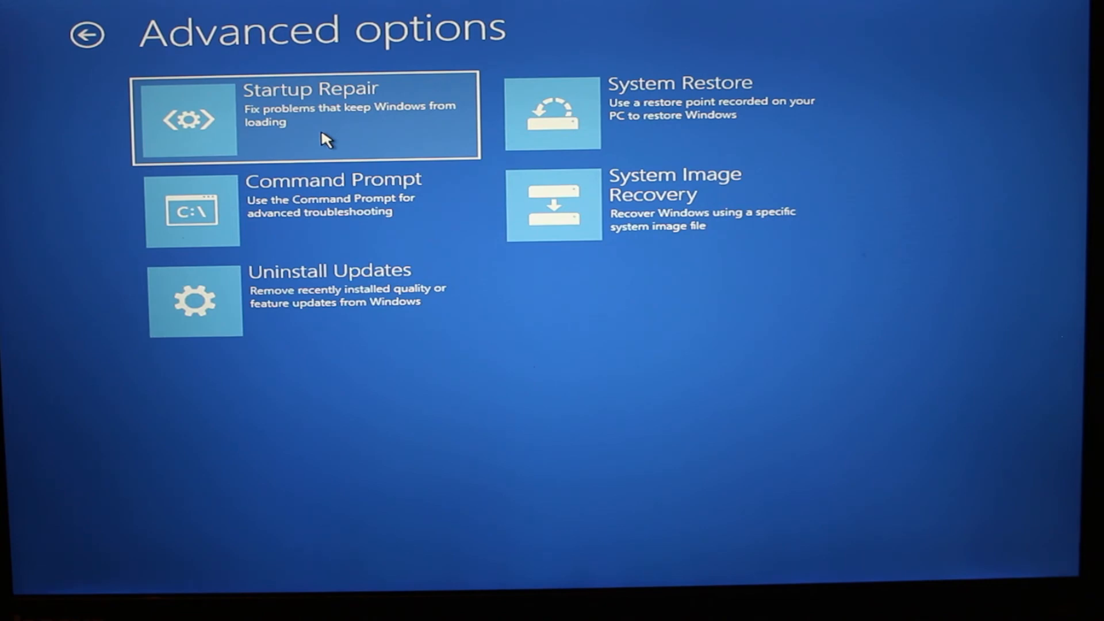
pyautogui.moveTo(379, 307)
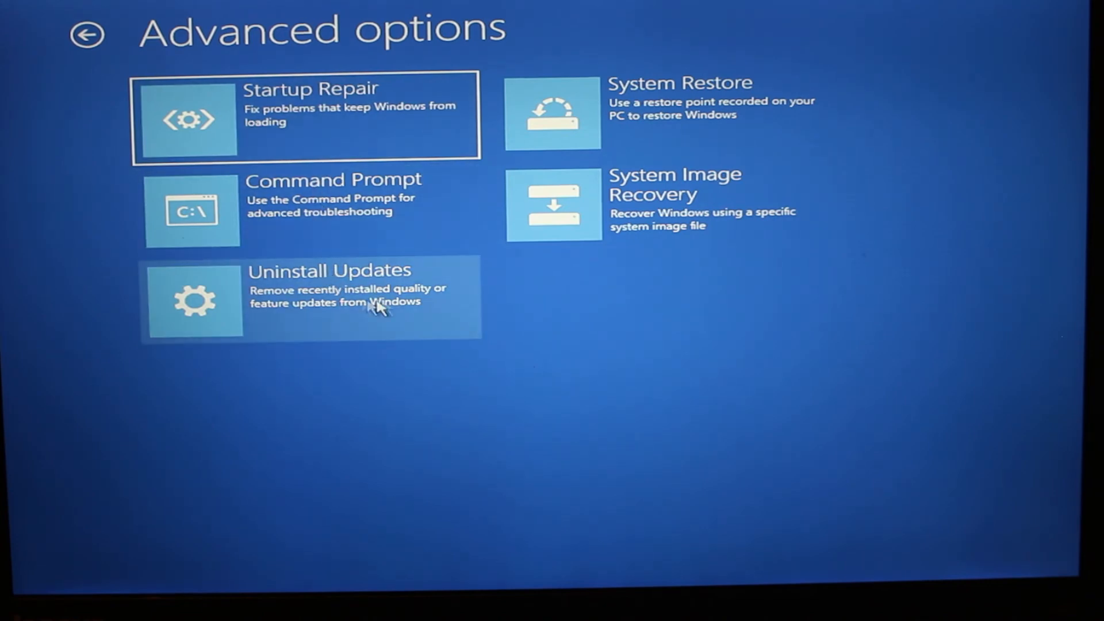
pyautogui.moveTo(387, 312)
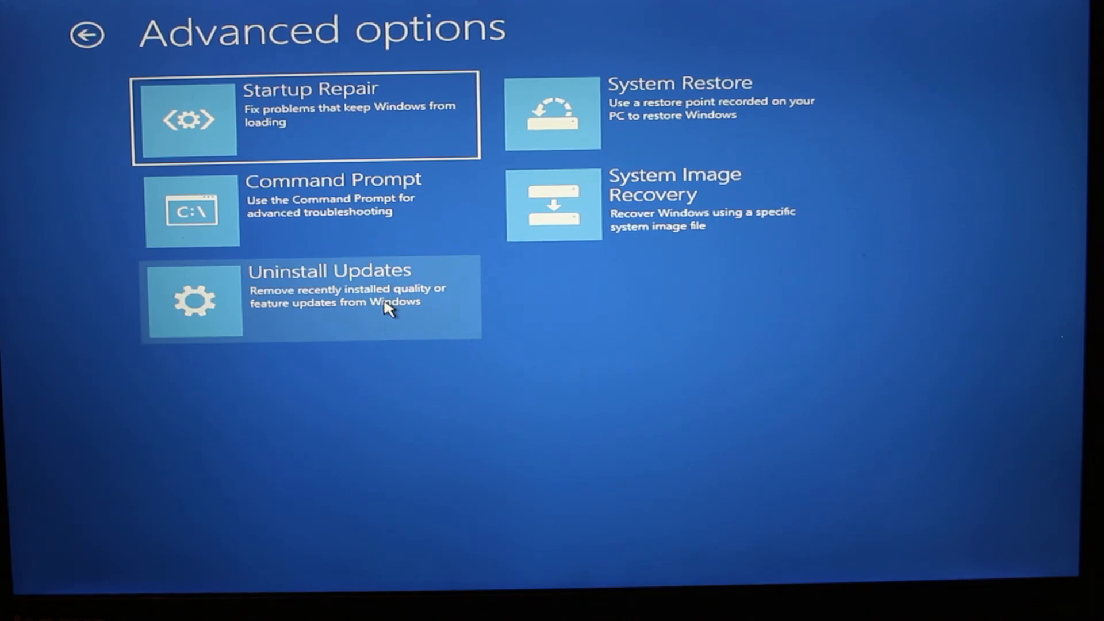
pyautogui.moveTo(352, 299)
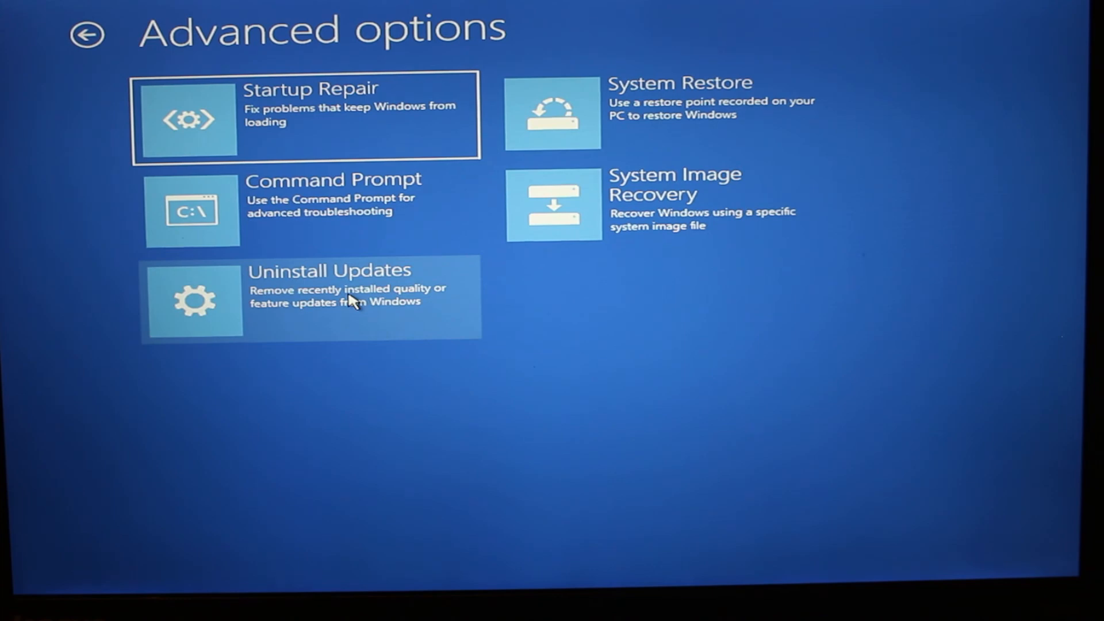
pyautogui.moveTo(739, 141)
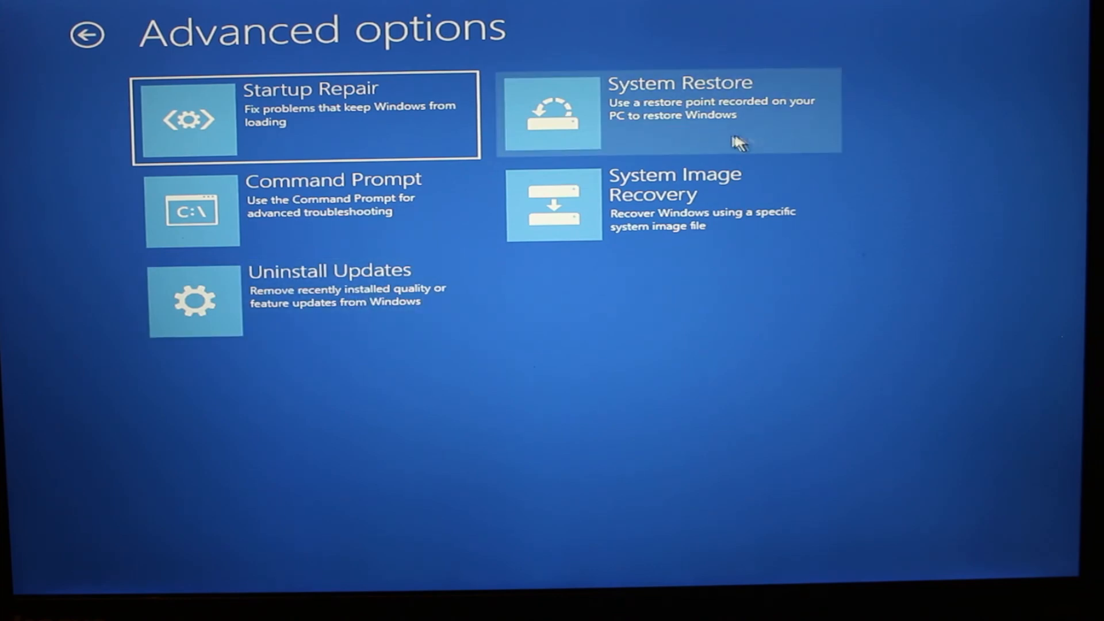
pyautogui.moveTo(718, 116)
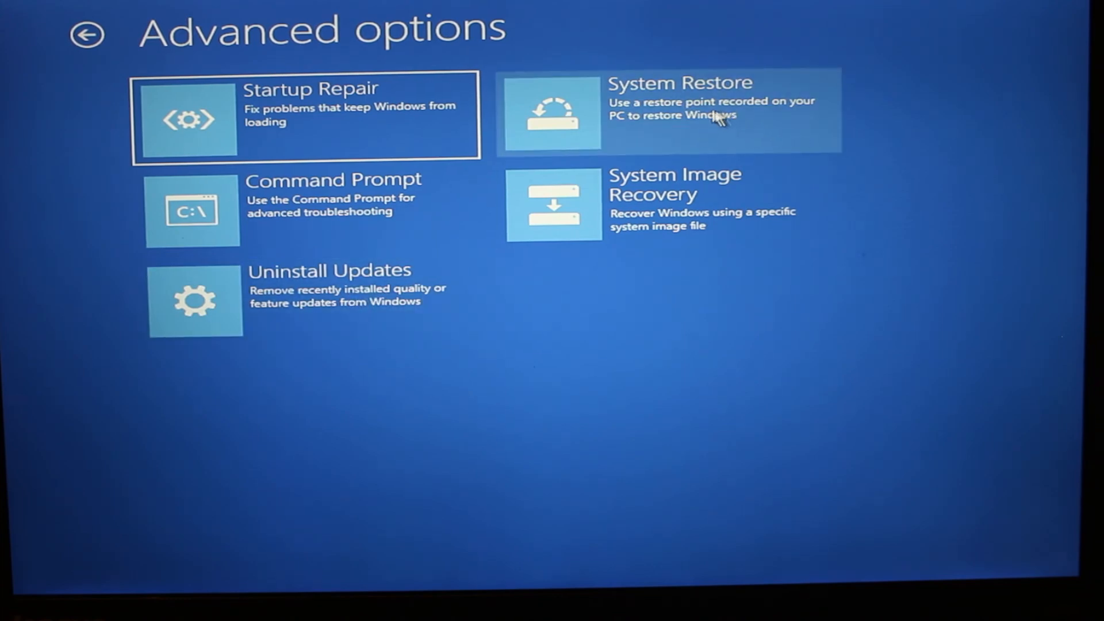
pyautogui.moveTo(665, 126)
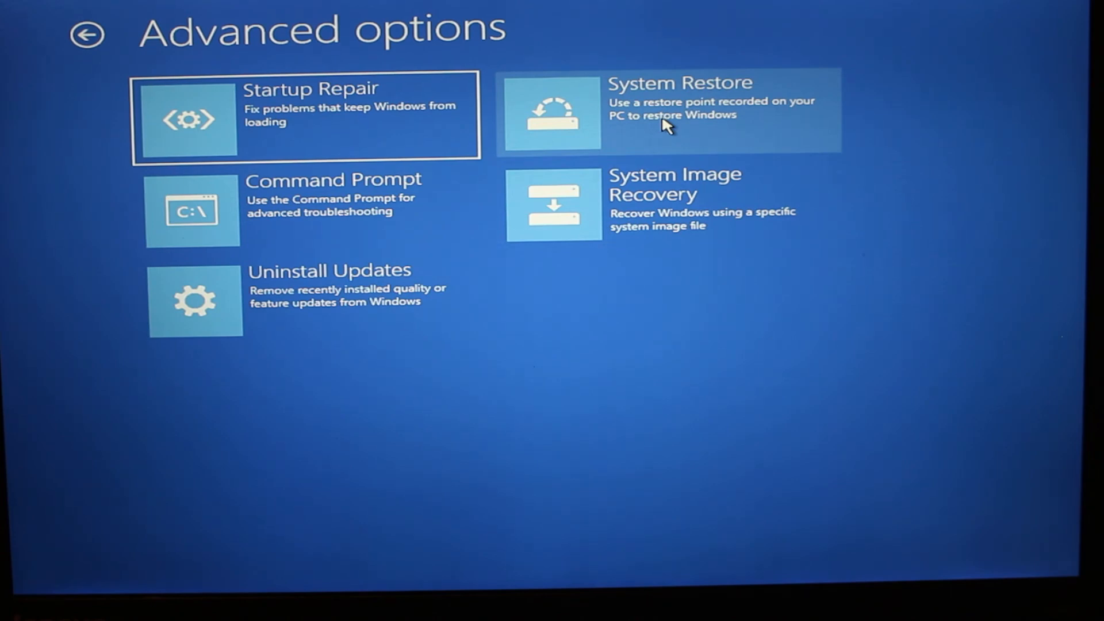
pyautogui.moveTo(680, 207)
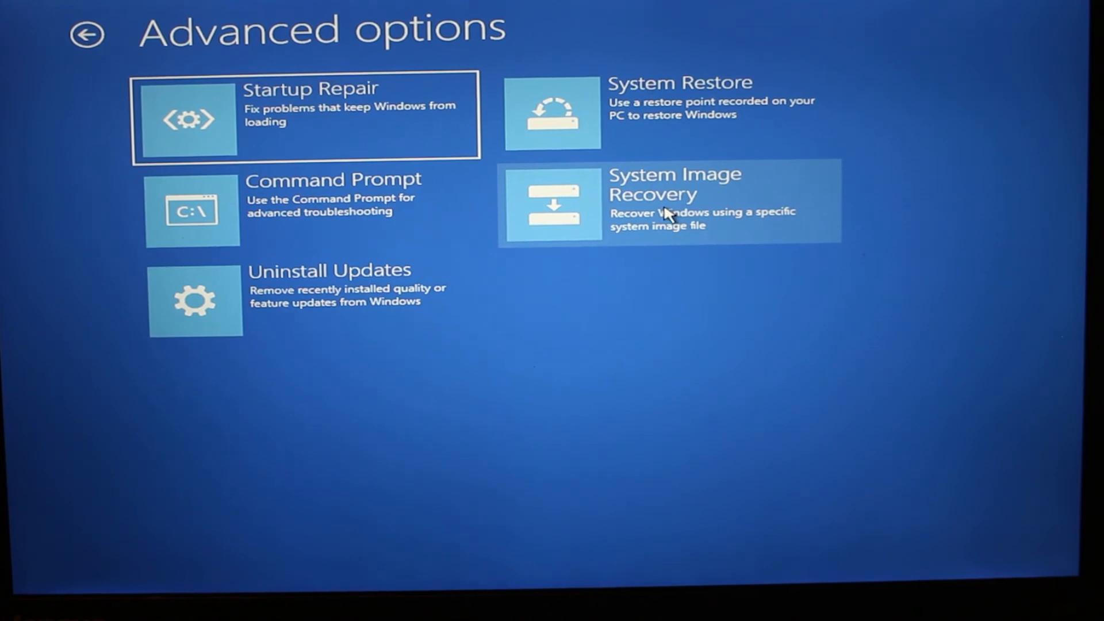
pyautogui.moveTo(672, 211)
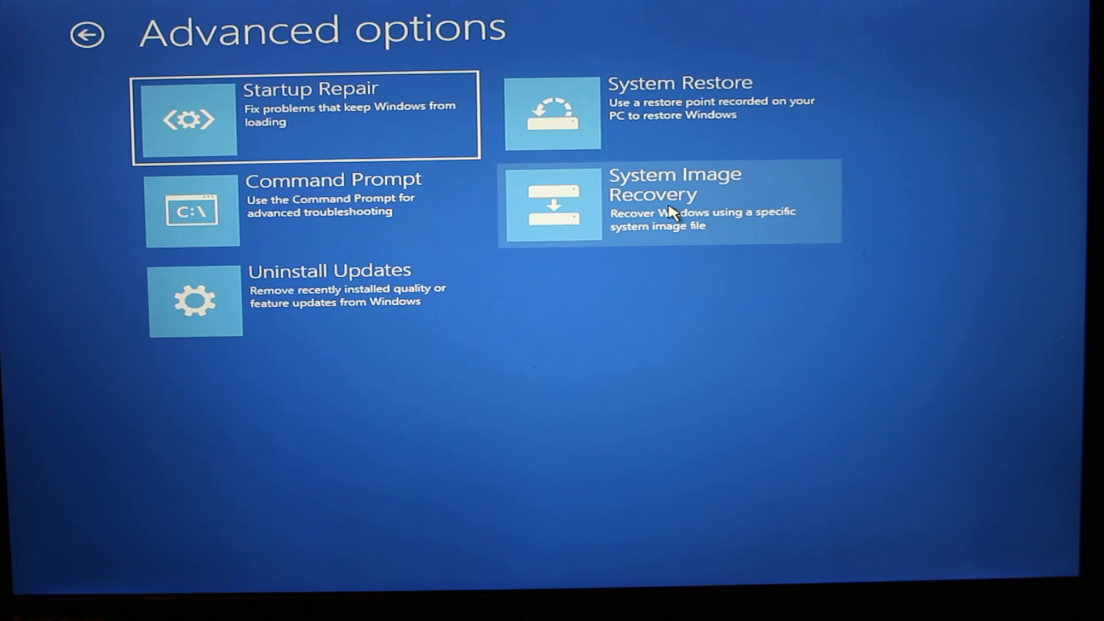
pyautogui.moveTo(303, 211)
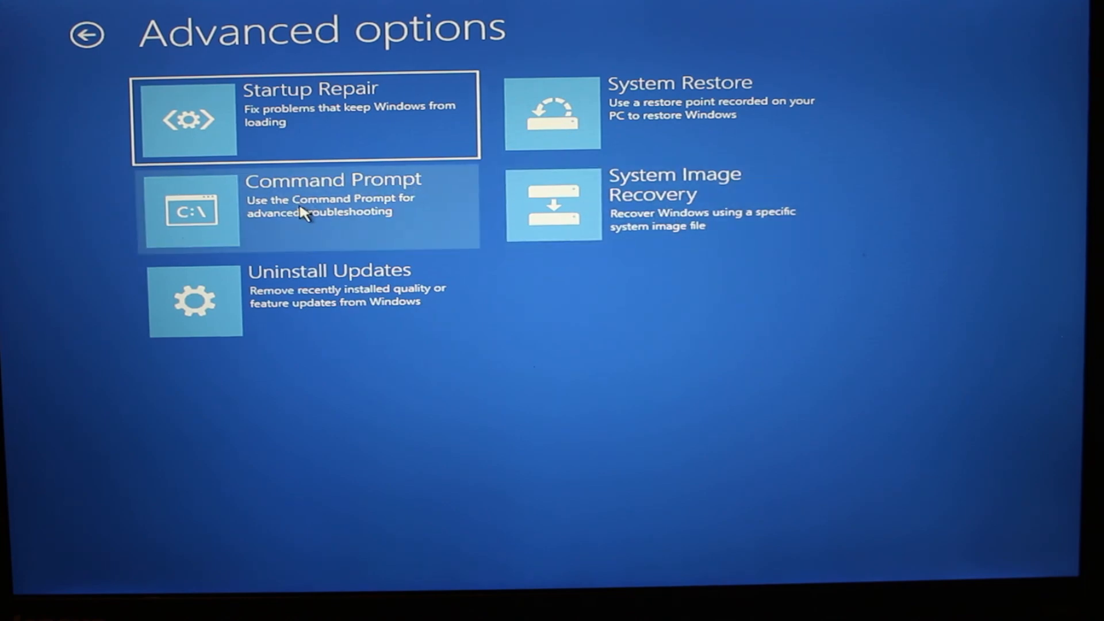
pyautogui.moveTo(292, 220)
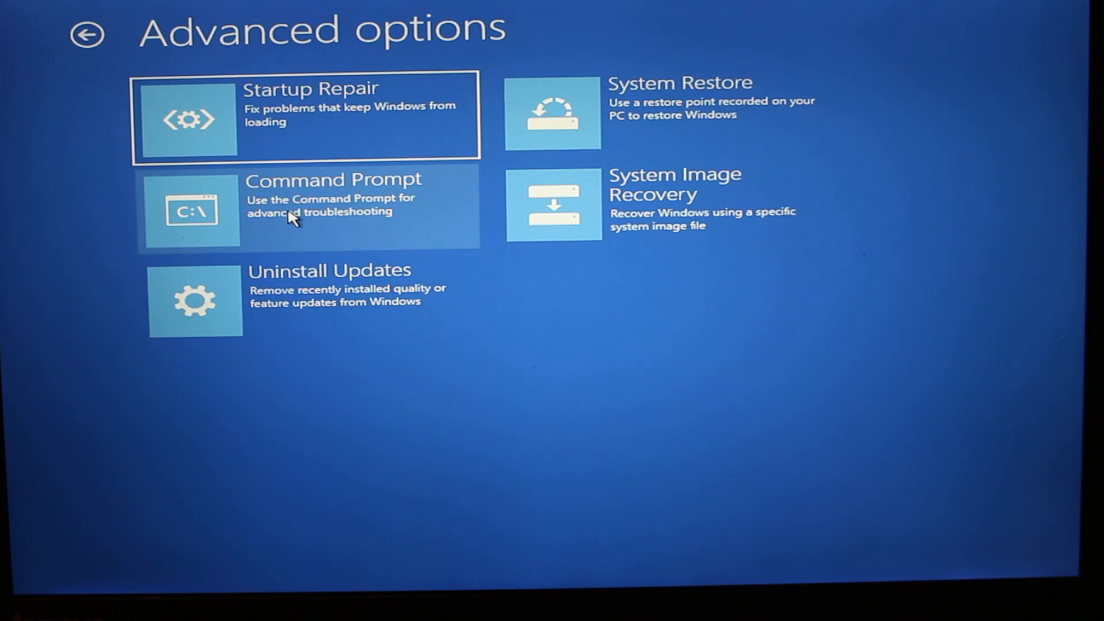
pyautogui.moveTo(84, 56)
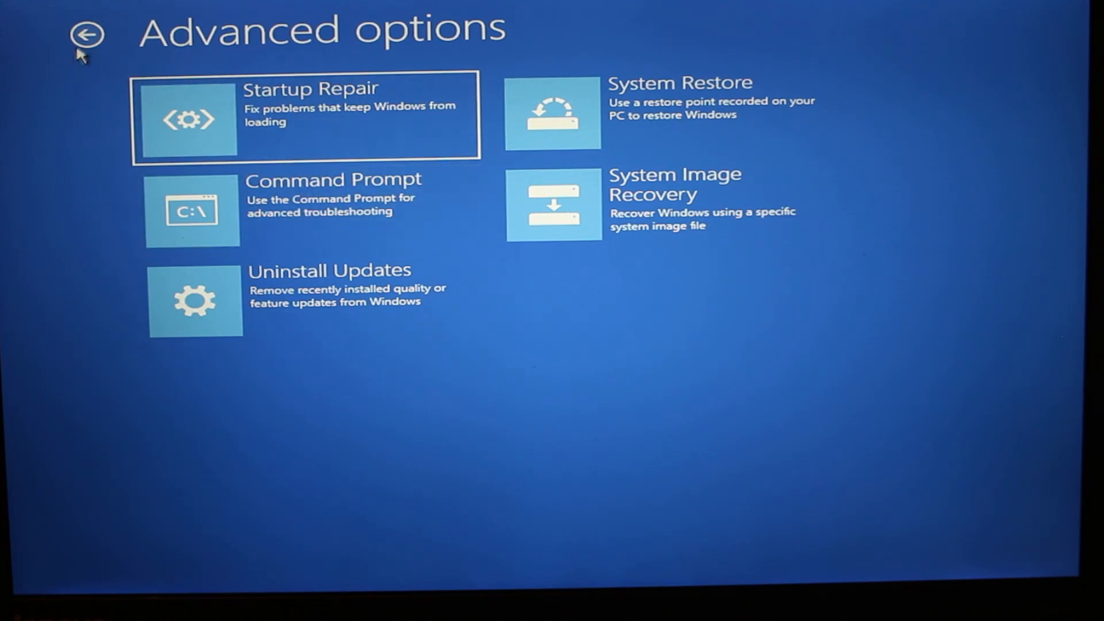
# Step: Go back from Advanced options to the Choose an option screen
pyautogui.click(87, 34)
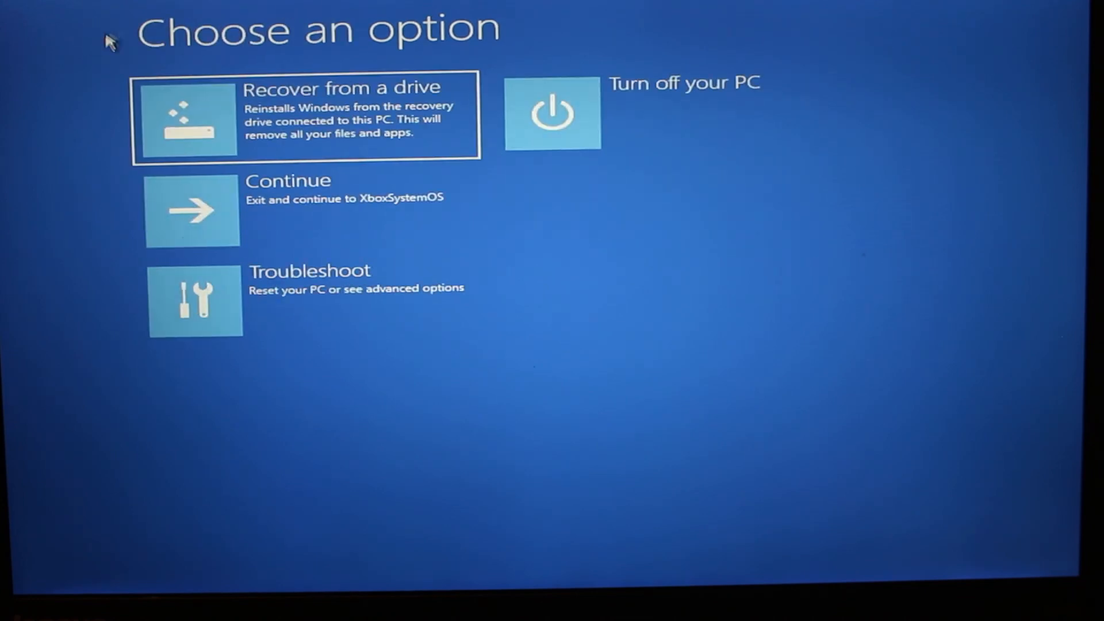
pyautogui.moveTo(371, 156)
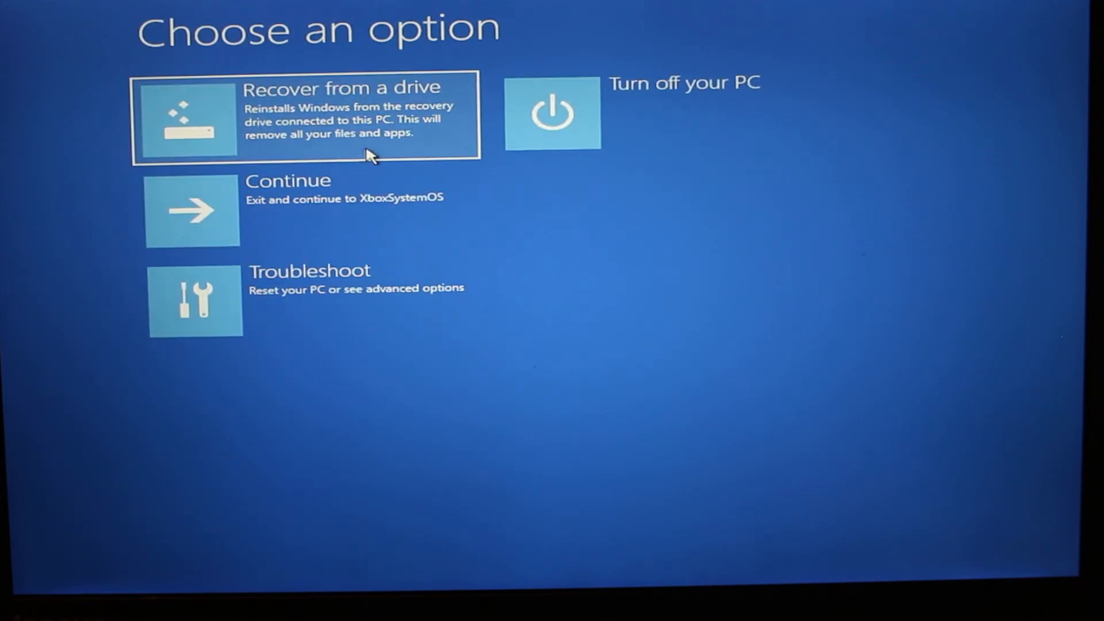
pyautogui.moveTo(379, 155)
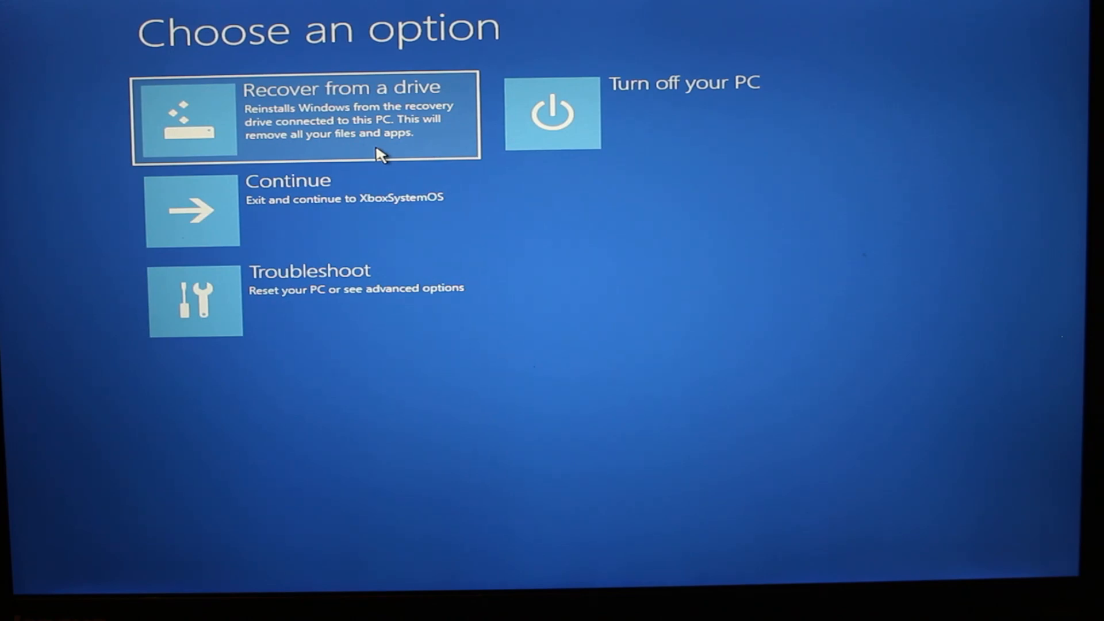
pyautogui.moveTo(310, 116)
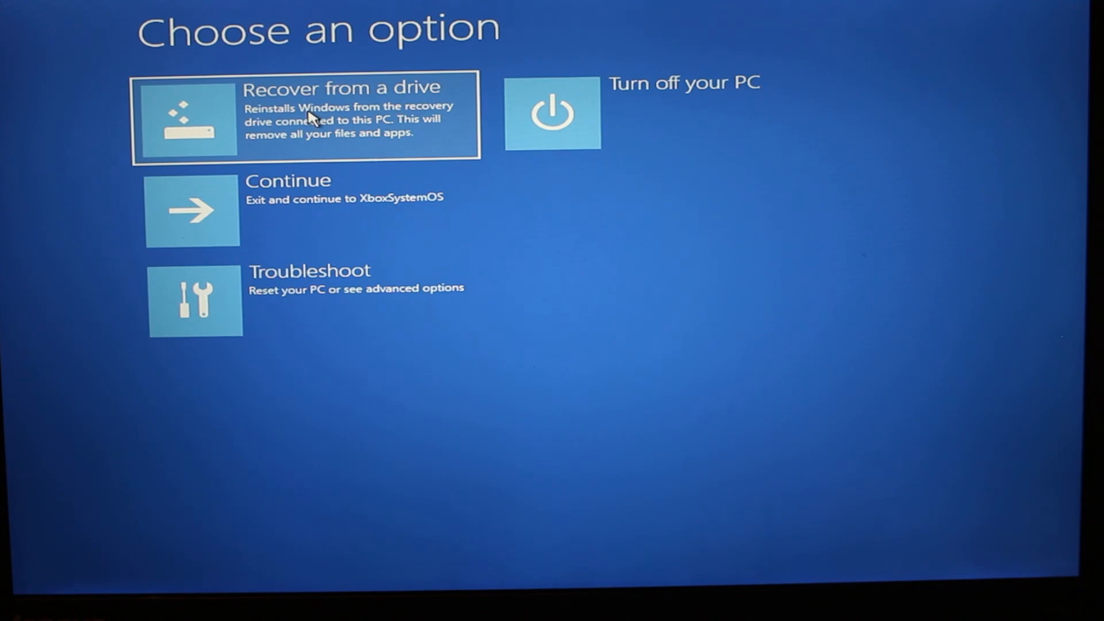